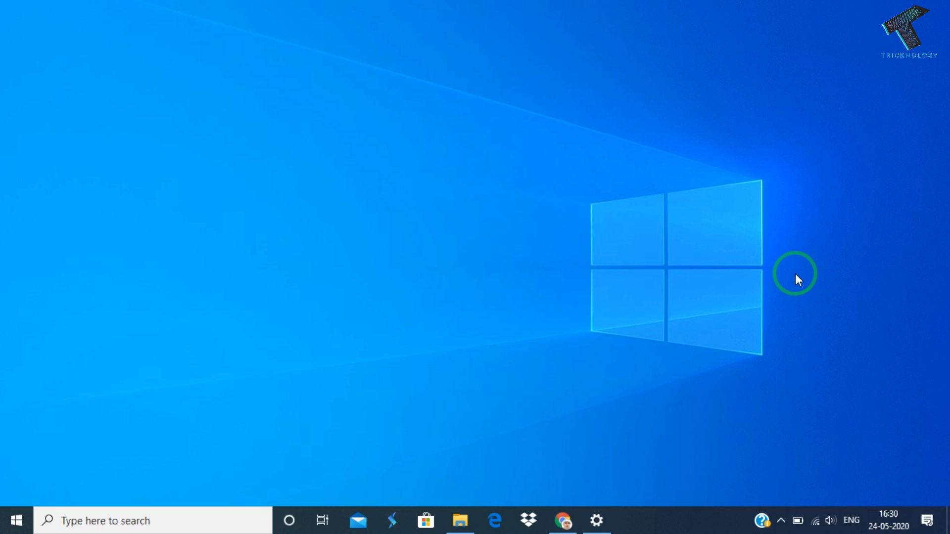
mouse_move(507, 470)
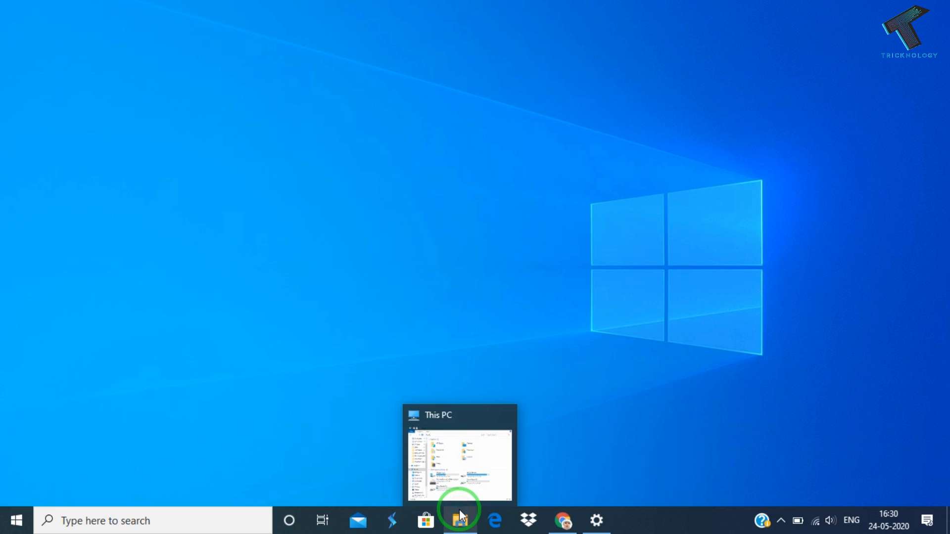
Open File Explorer from the taskbar on the This PC view
left_click(457, 521)
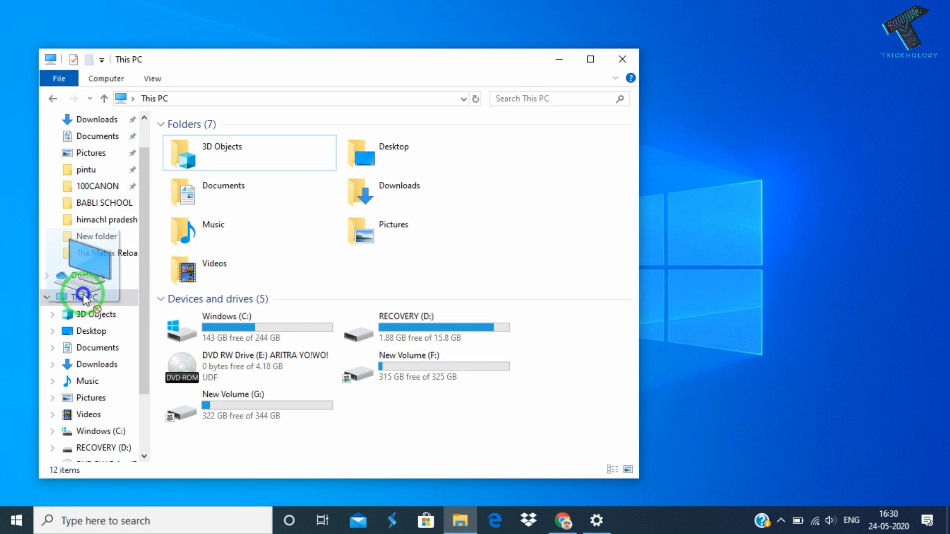
Open Manage from This PC's context menu and select Device Manager under System Tools
right_click(84, 298)
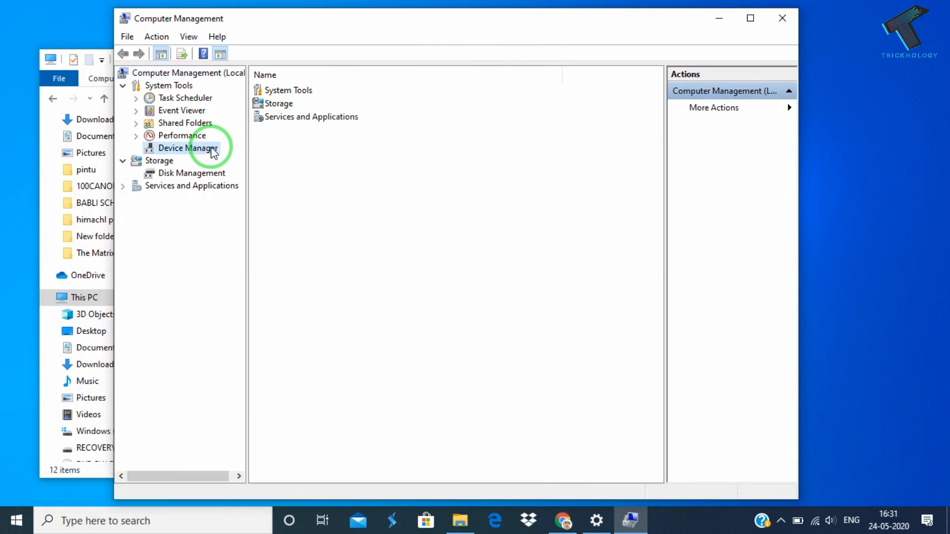
left_click(187, 148)
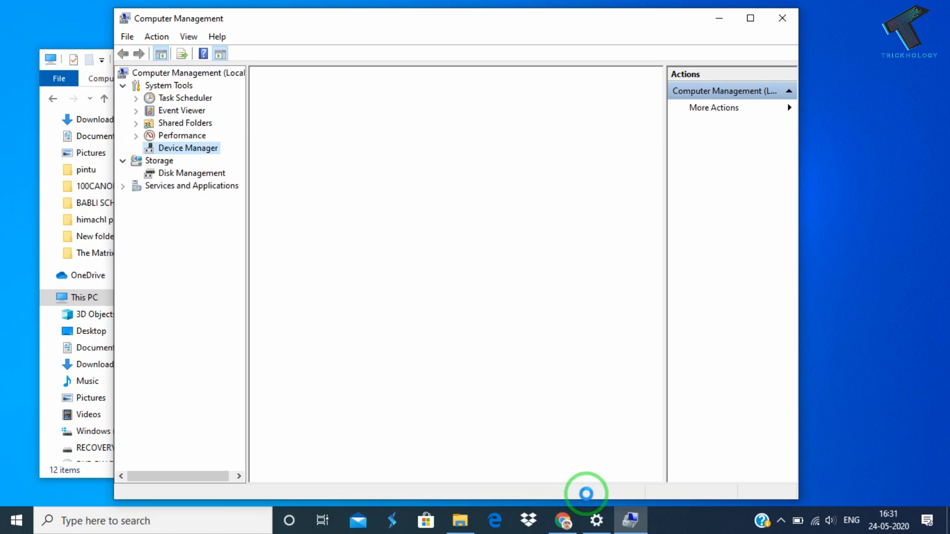
Select Device Manager again so the device tree finishes loading
left_click(188, 147)
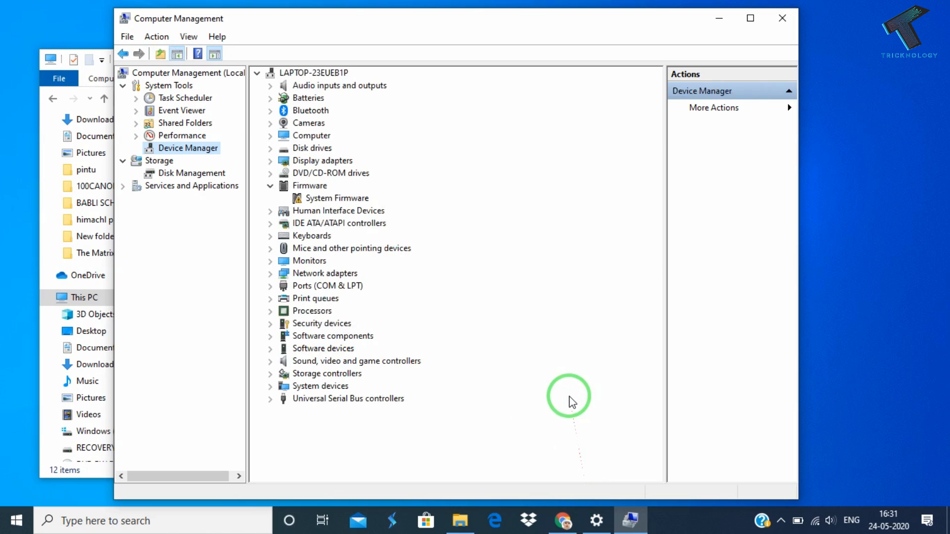
mouse_move(294, 242)
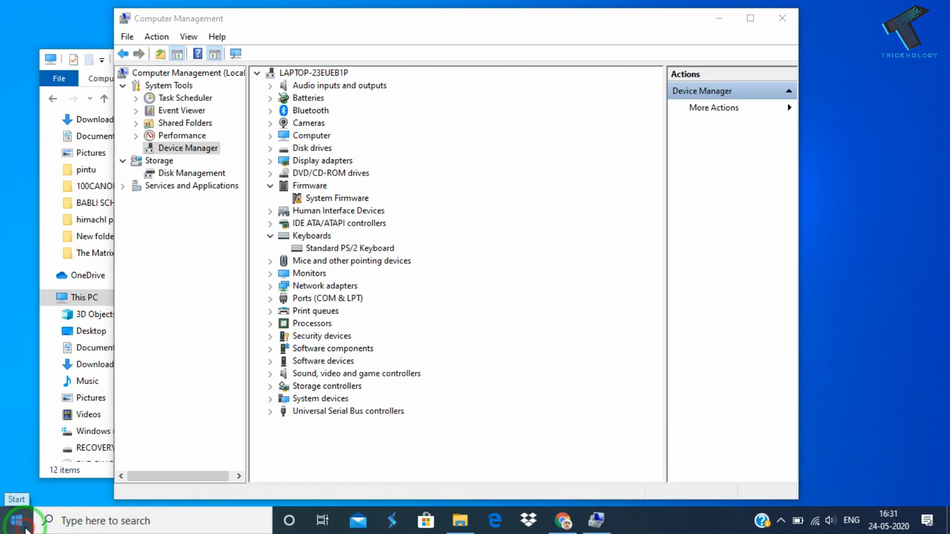
Open Windows Settings from Start and go to Update & Security
left_click(16, 517)
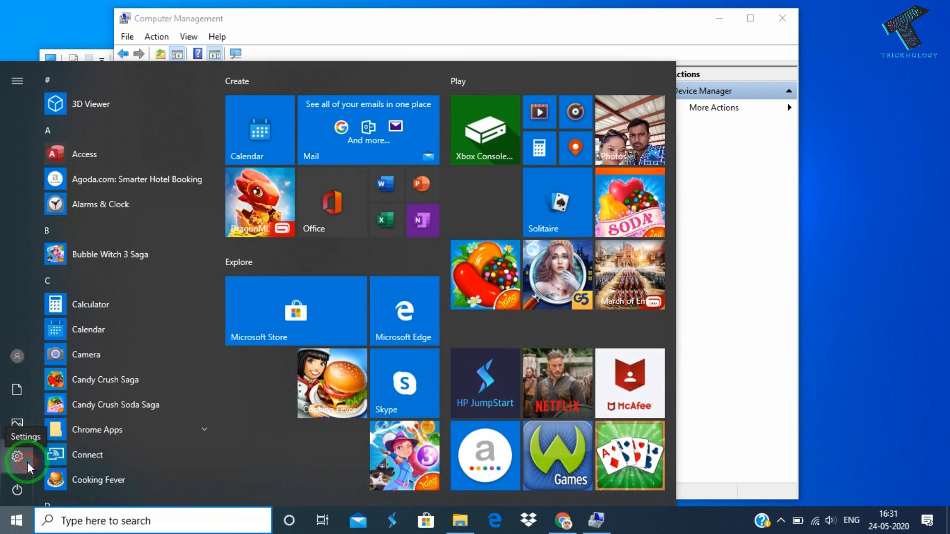
left_click(17, 463)
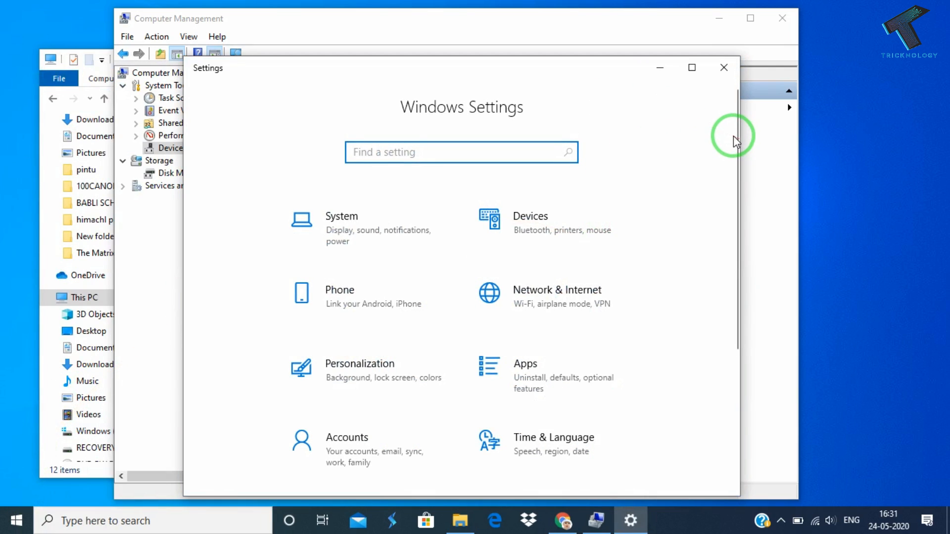
scroll("down", 3)
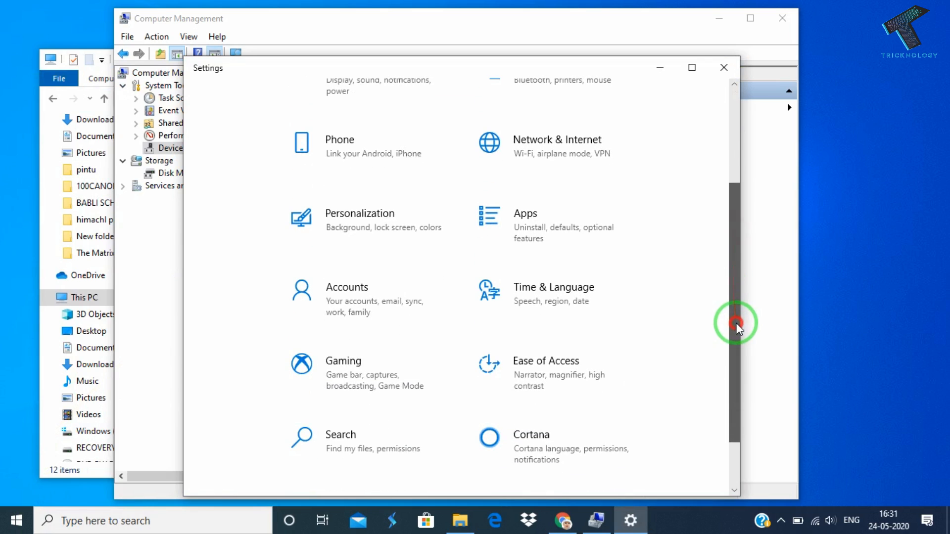
scroll("down", 3)
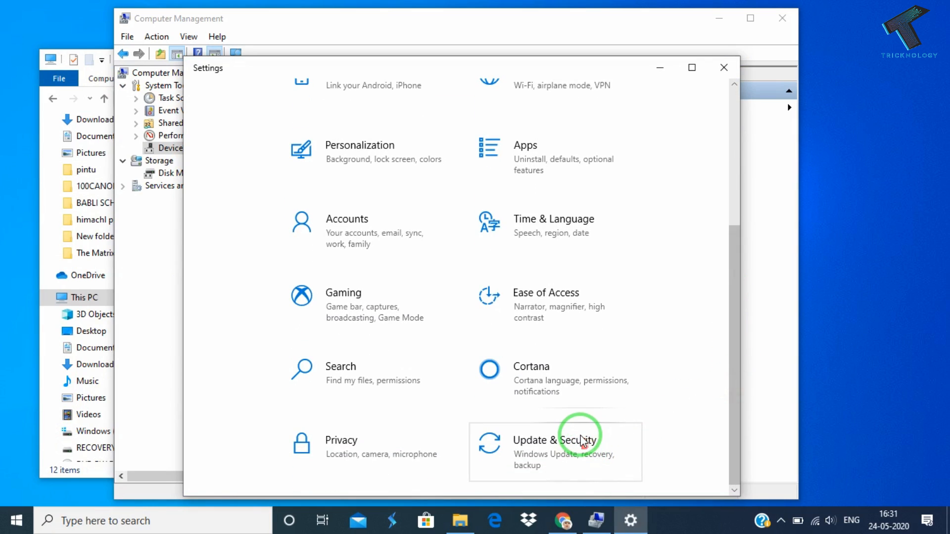
left_click(579, 441)
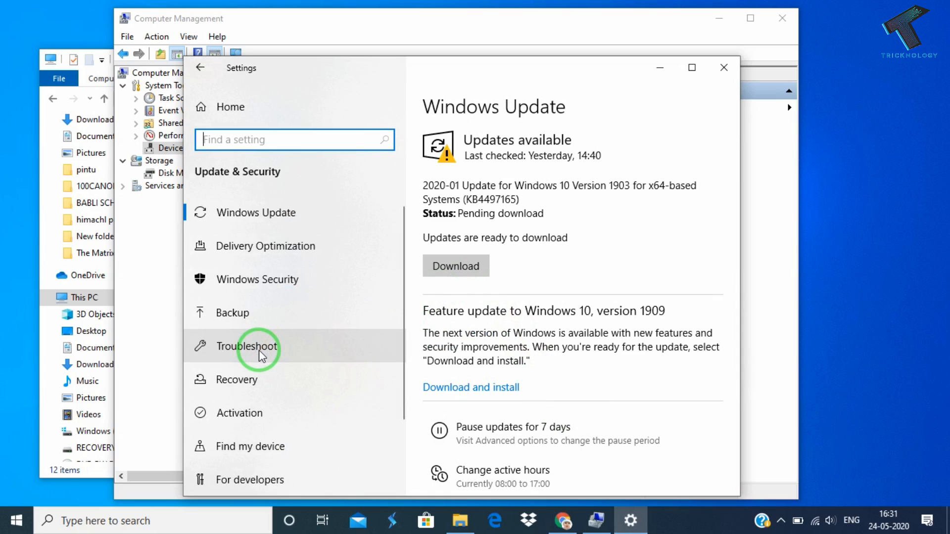
Go to Troubleshoot and expand the Keyboard entry under Find and fix other problems
left_click(246, 346)
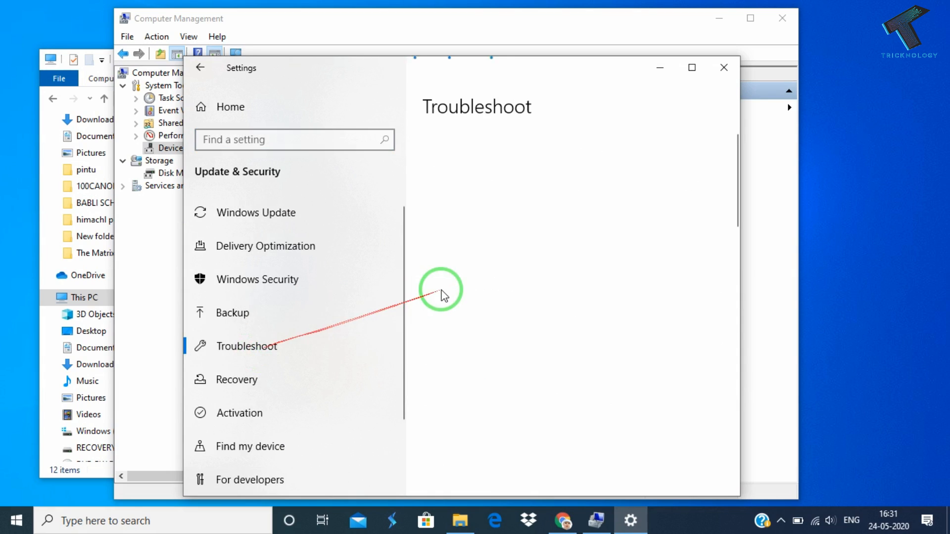
left_click(246, 346)
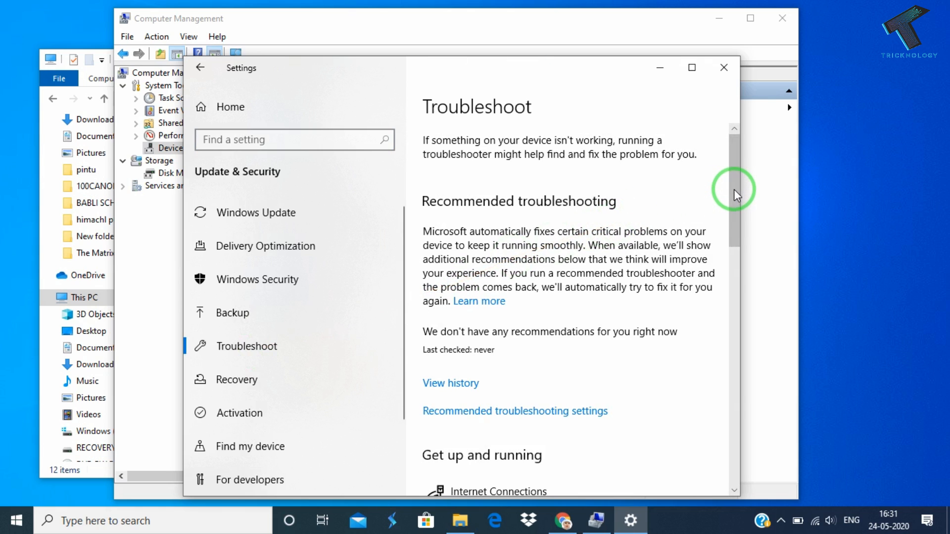
scroll("down", 3)
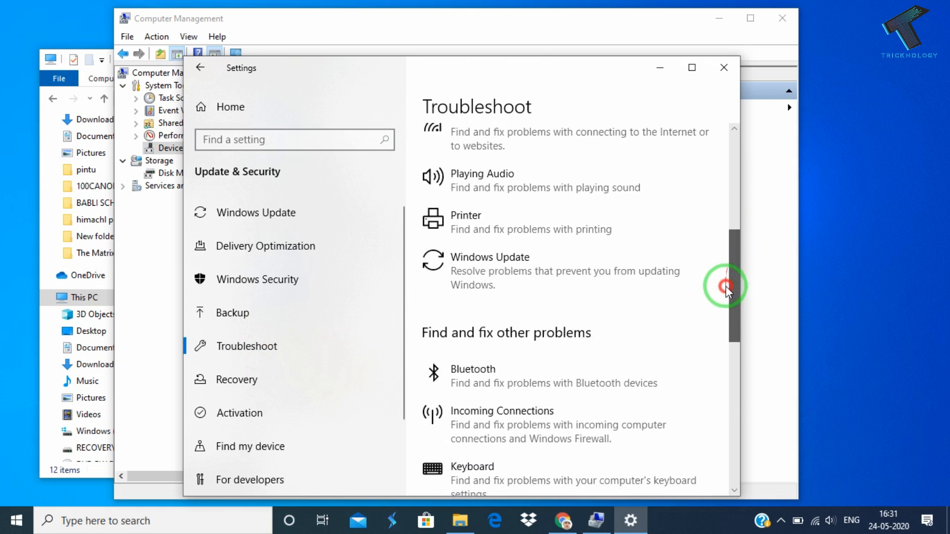
scroll("down", 3)
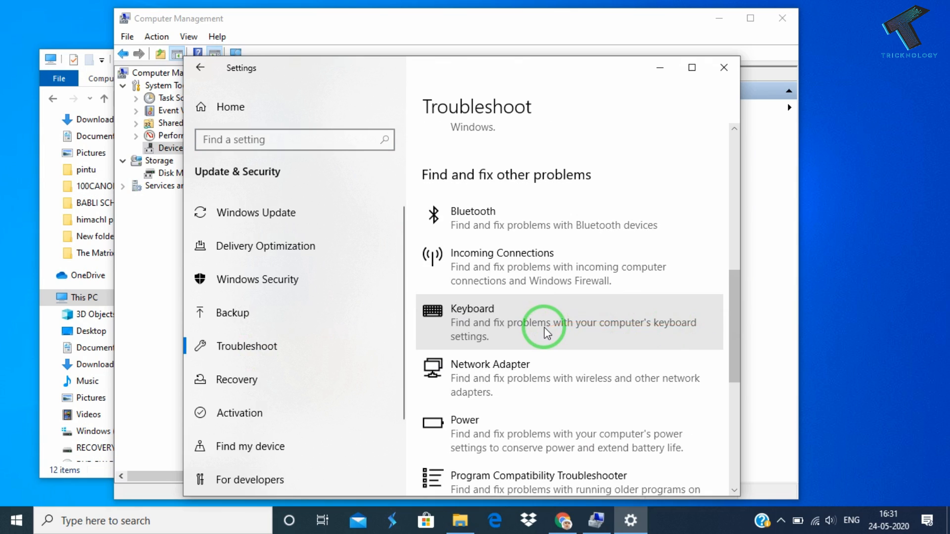
left_click(545, 328)
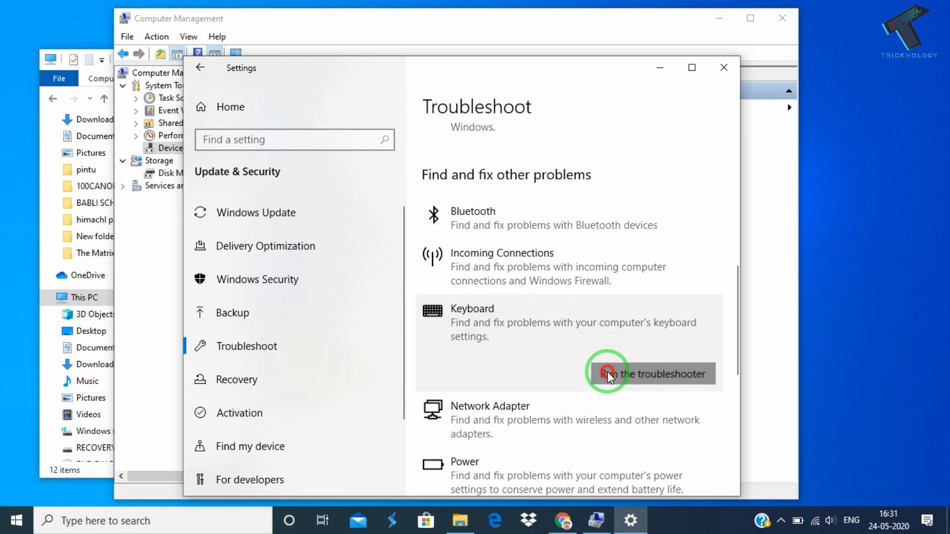
Run the Keyboard troubleshooter, which needs no changes, then close it
left_click(608, 373)
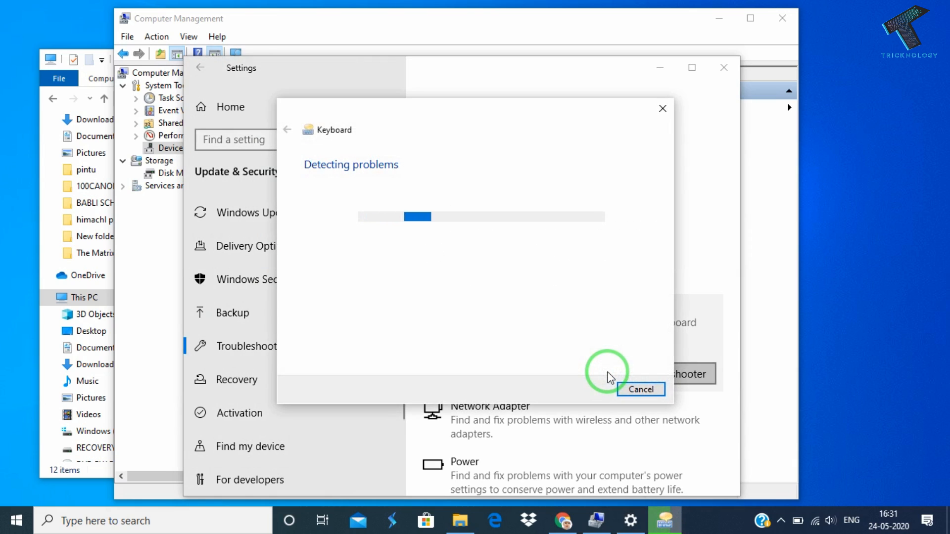
mouse_move(558, 166)
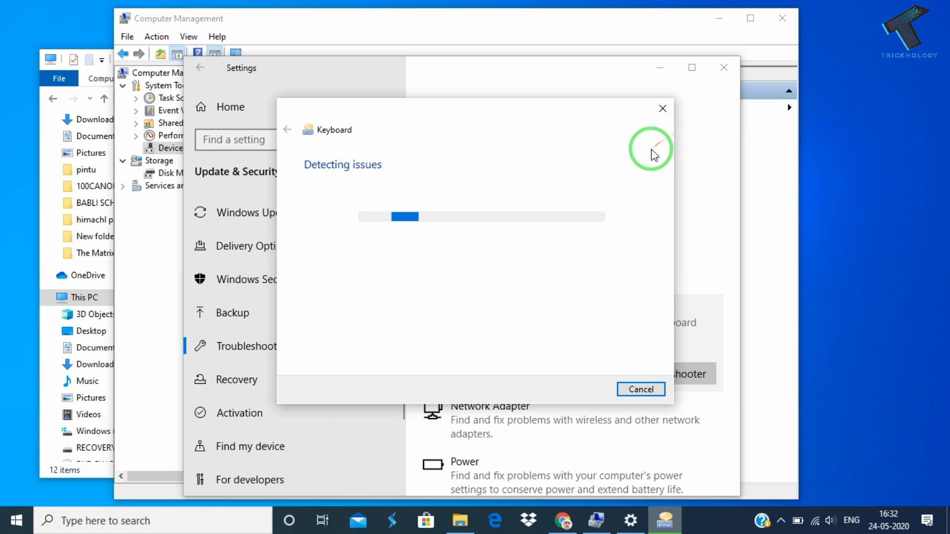
mouse_move(622, 179)
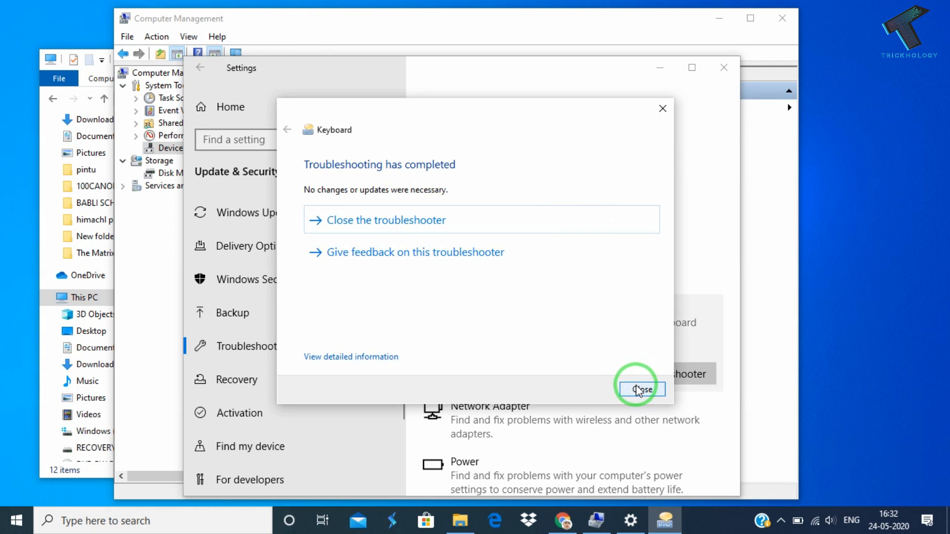
left_click(641, 389)
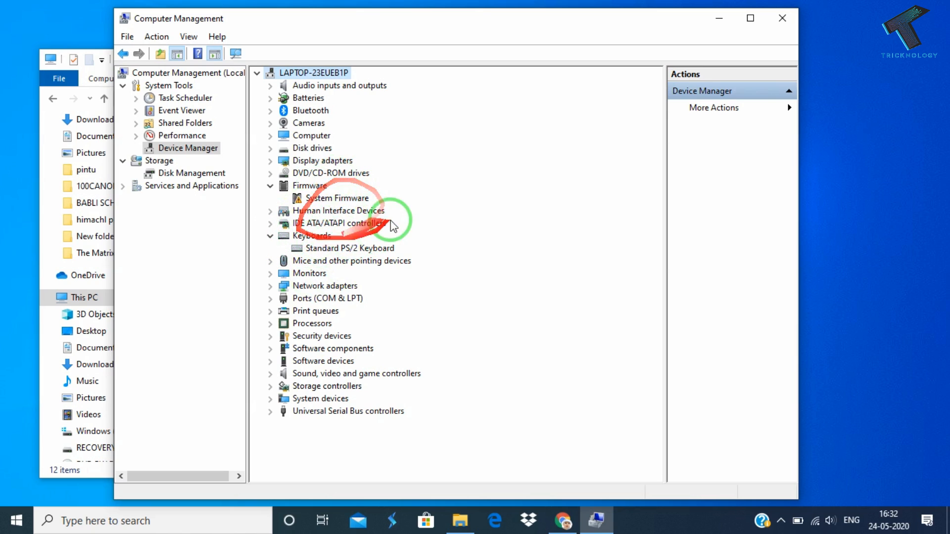
mouse_move(291, 268)
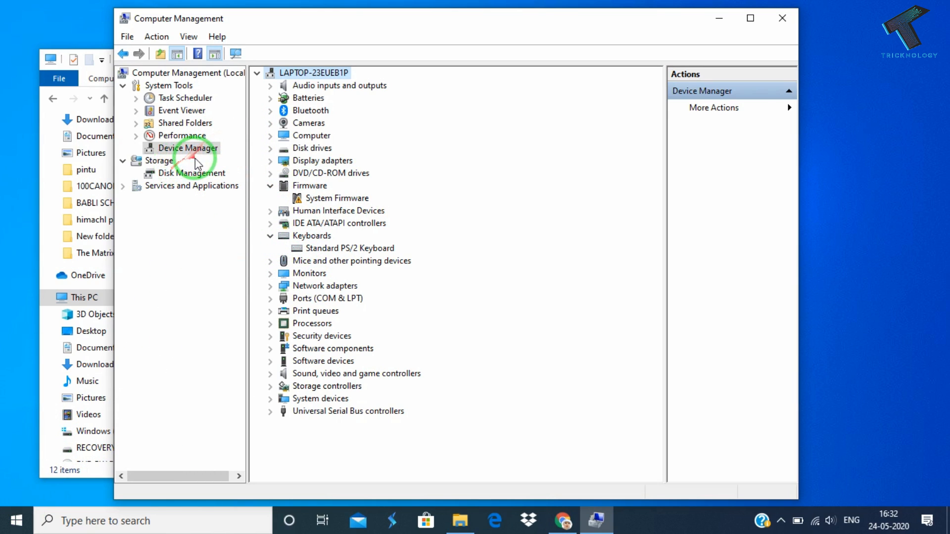
Return to Device Manager and choose Update driver for Standard PS/2 Keyboard
left_click(350, 248)
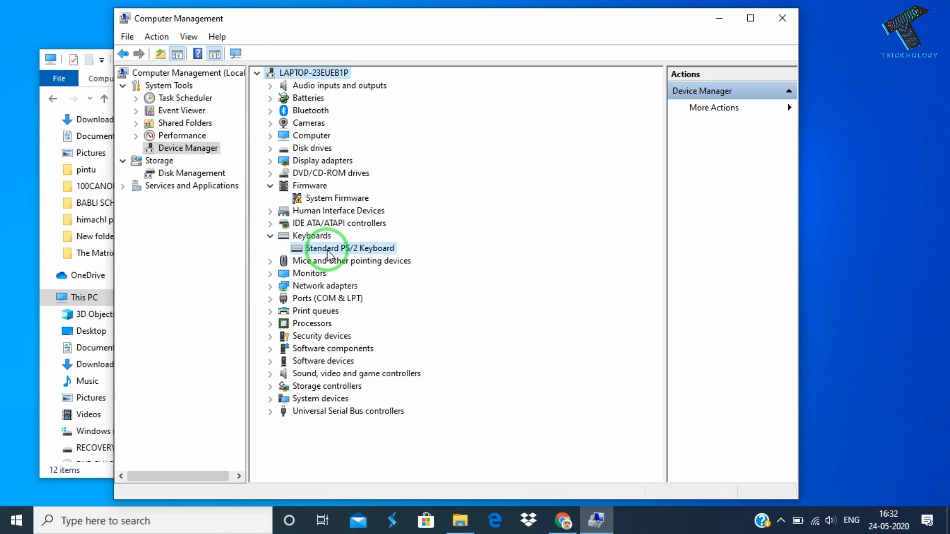
left_click(330, 248)
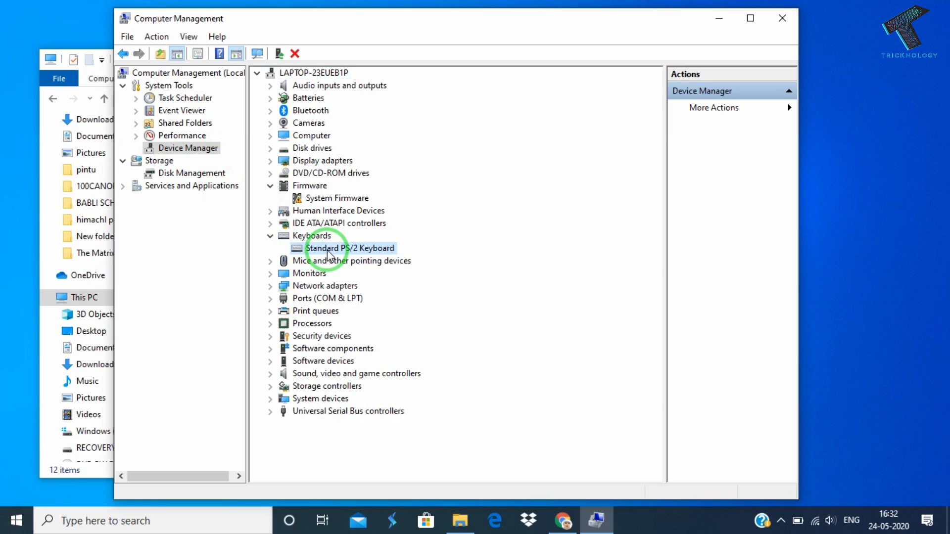
right_click(351, 248)
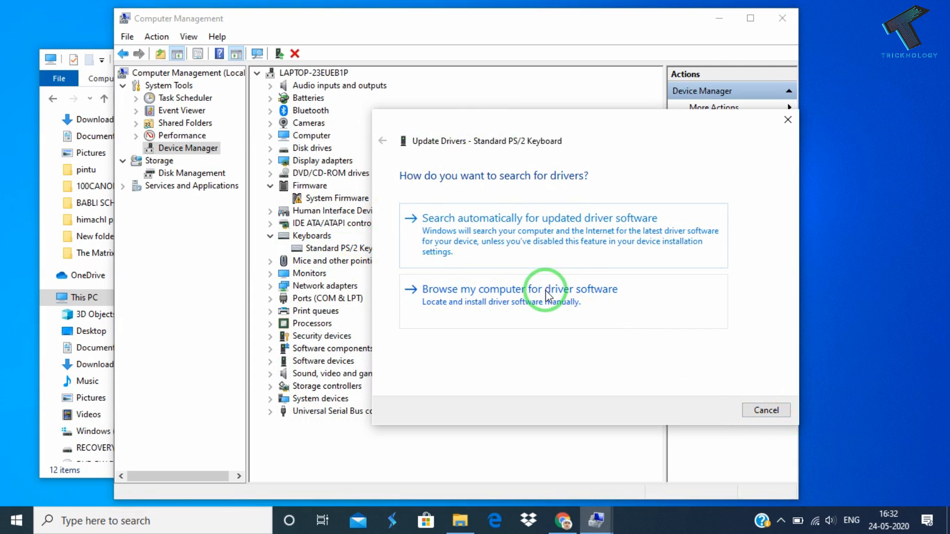
mouse_move(489, 235)
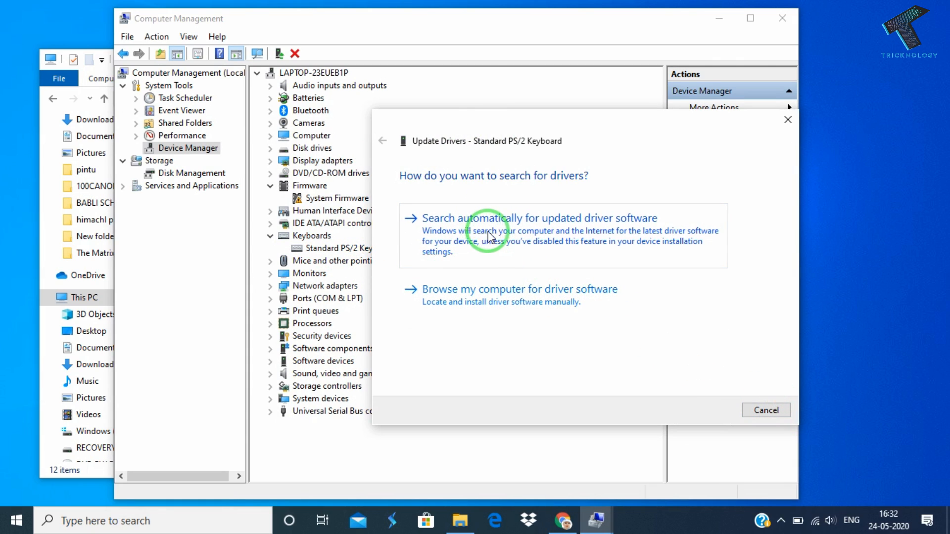
mouse_move(606, 238)
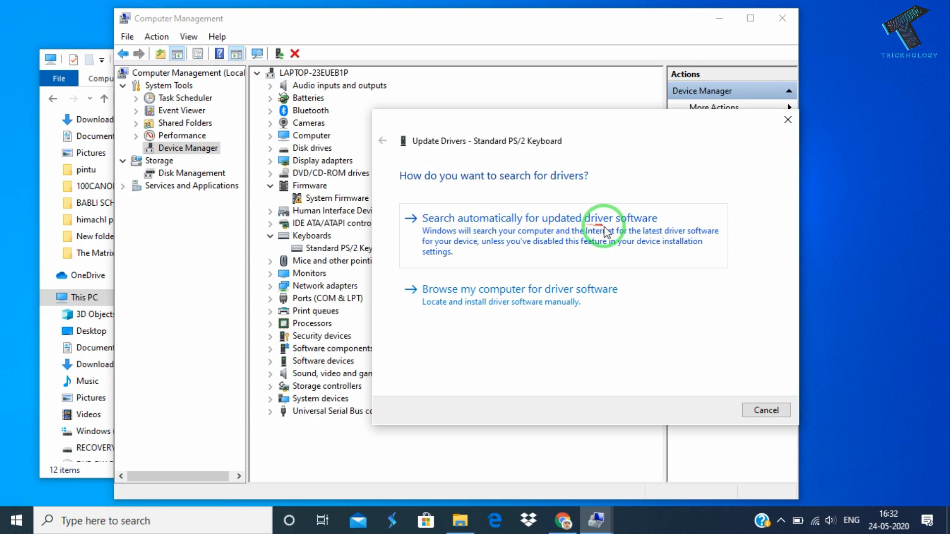
mouse_move(489, 306)
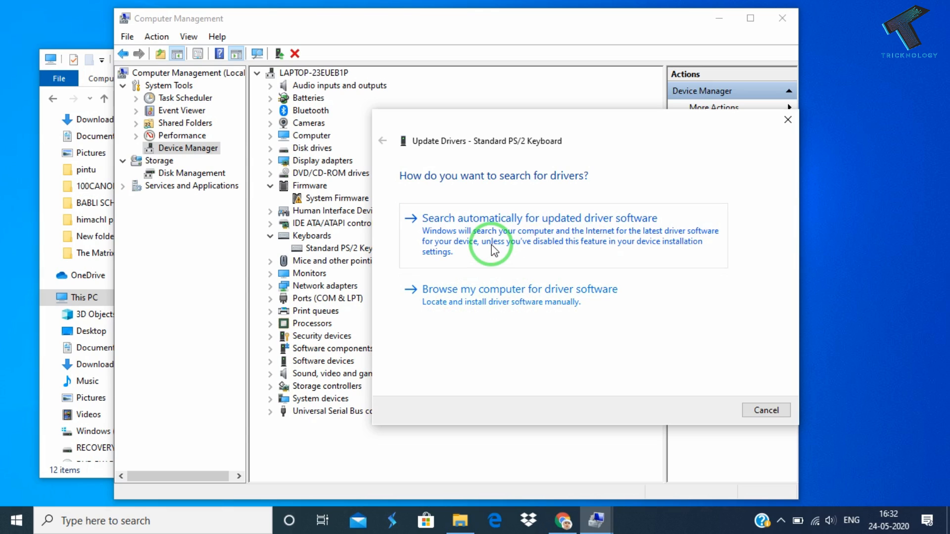
Choose Search automatically for updated driver software for the Standard PS/2 Keyboard
left_click(540, 218)
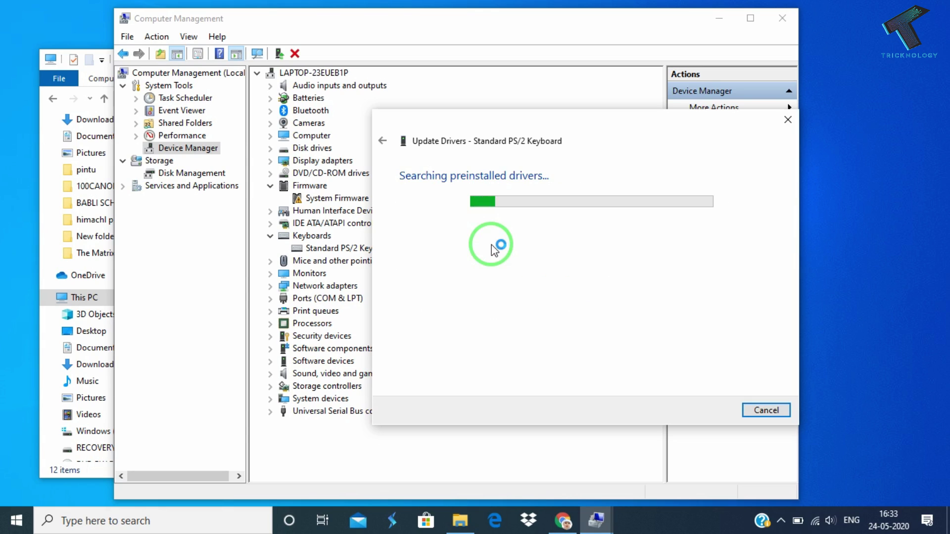